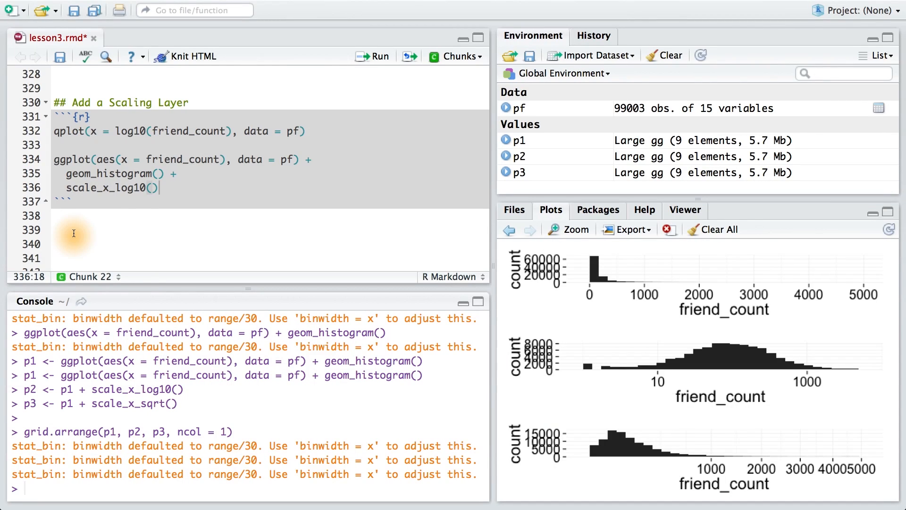
- Assign the plots to logScale and countScale, then add grid.arrange(logScale, countScale, ncol = 2)
click(147, 131)
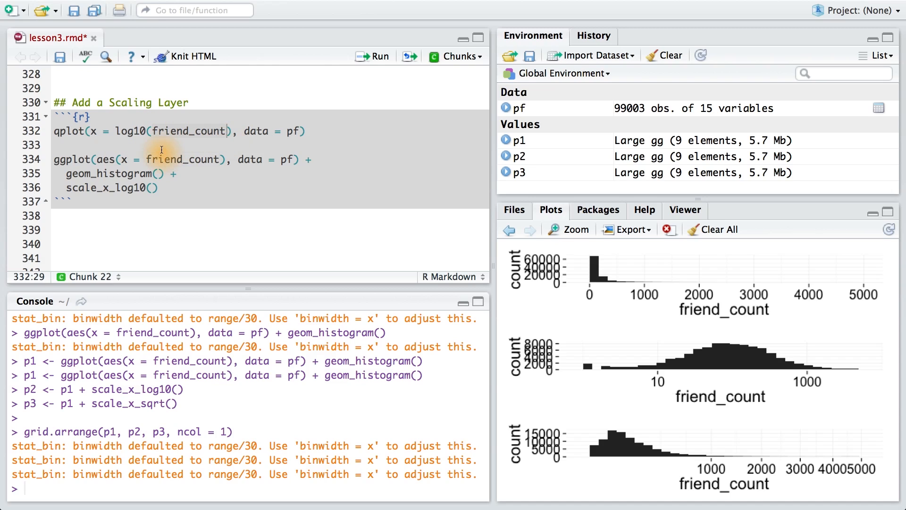
click(66, 189)
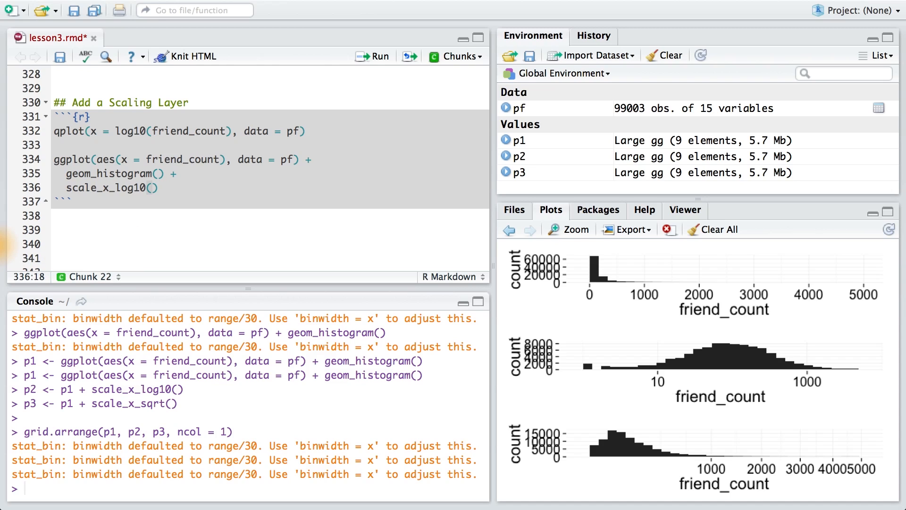
text(logScale <-)
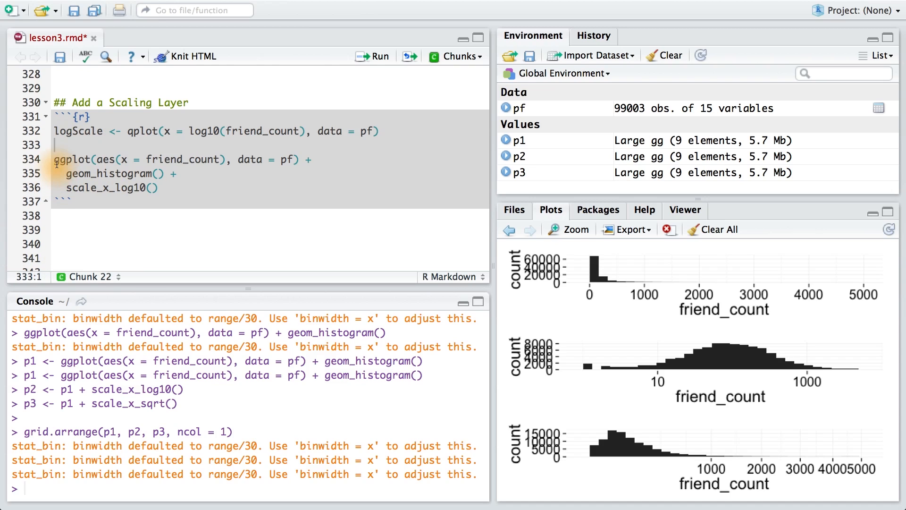
text(countScale <-)
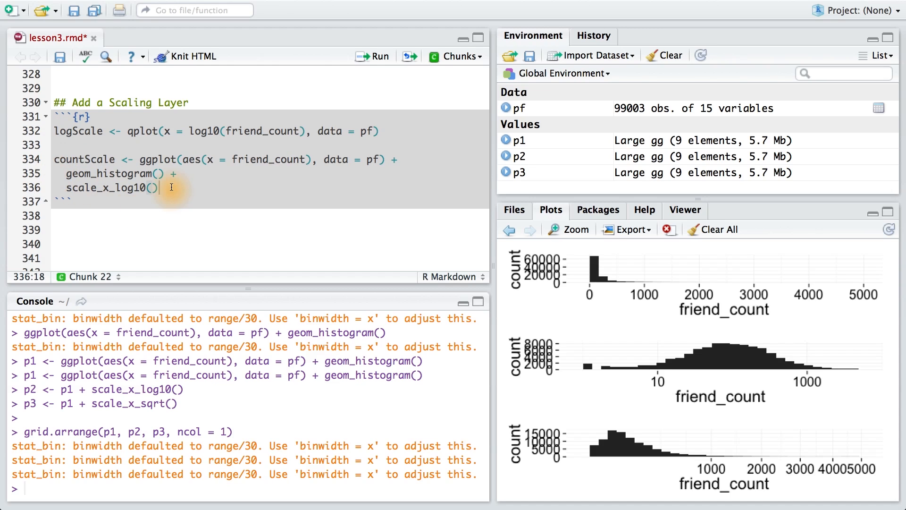
text(grid.arrange(logScale, countScale, ncol = 2))
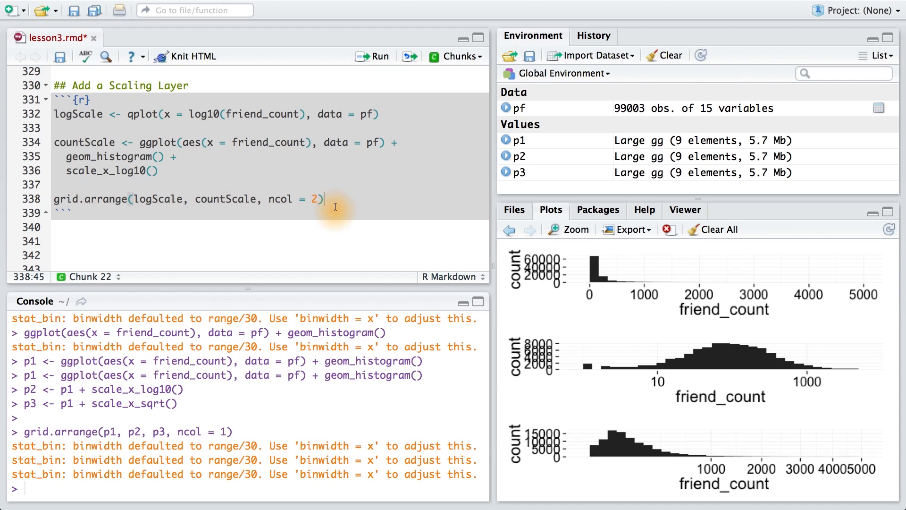
mouse_move(269, 200)
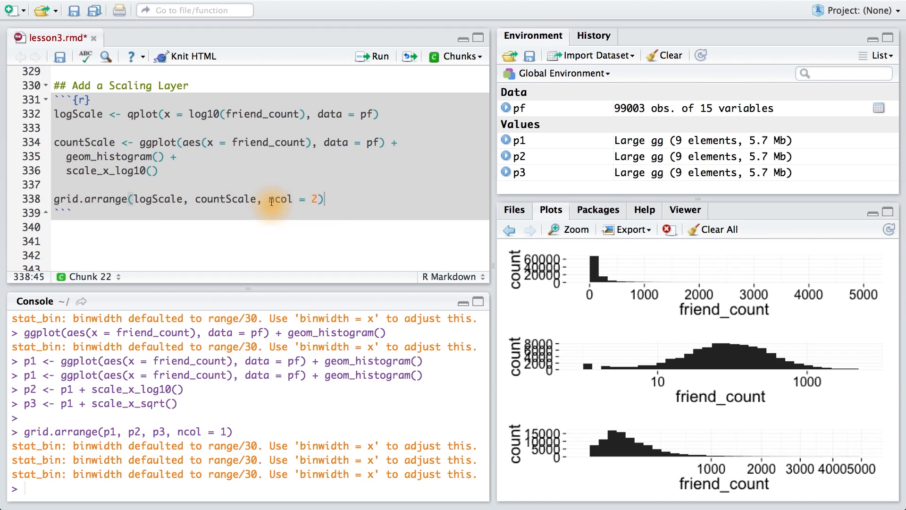
click(371, 55)
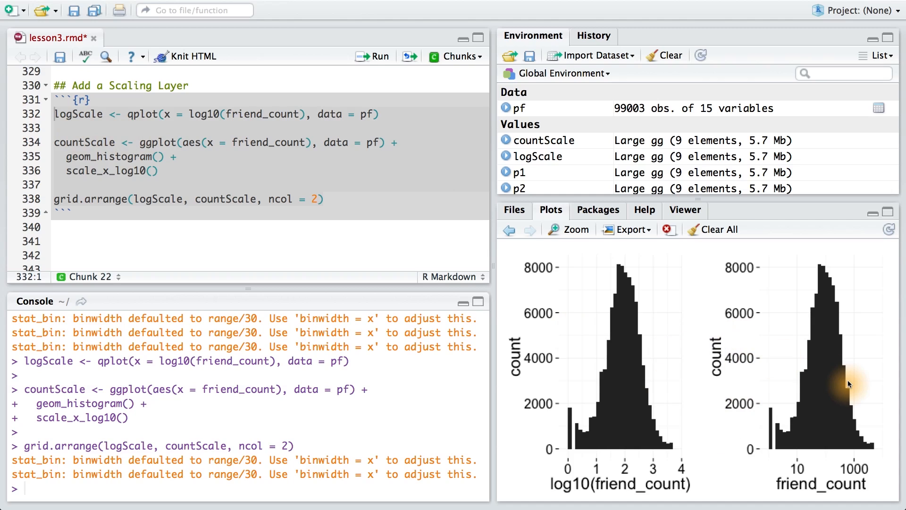
mouse_move(689, 471)
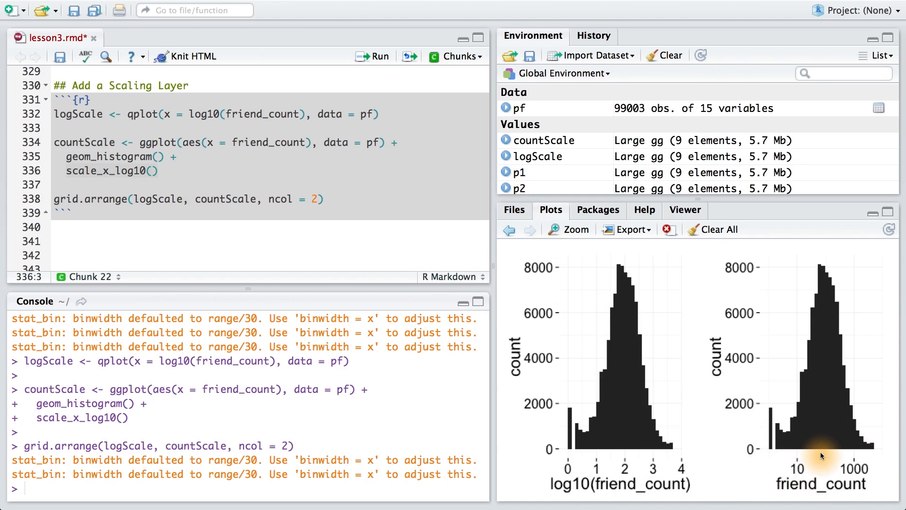
mouse_move(659, 455)
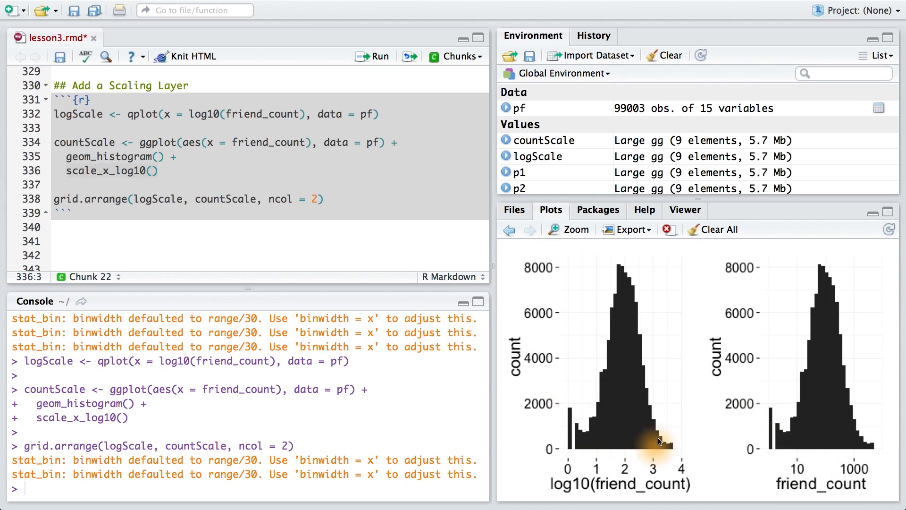
mouse_move(516, 485)
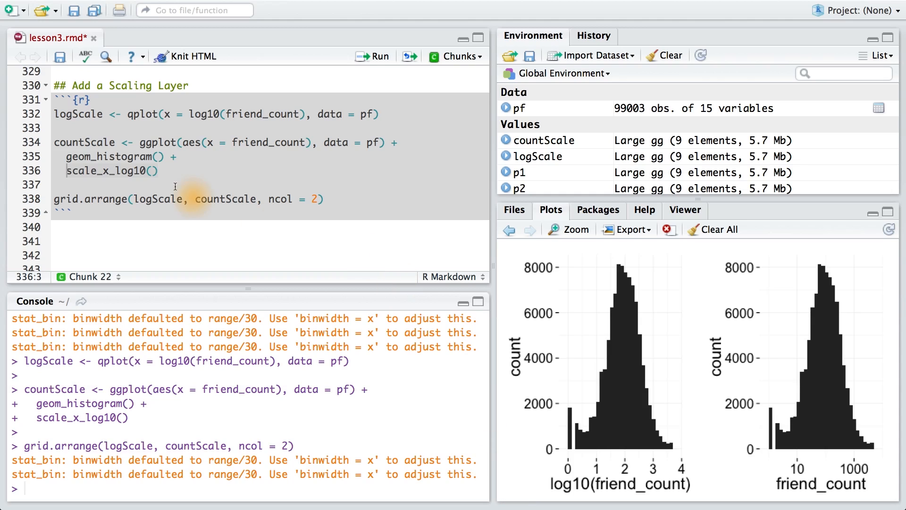
- Compare the log10(friend_count) and scale_x_log10 friend_count histograms side by side
click(54, 142)
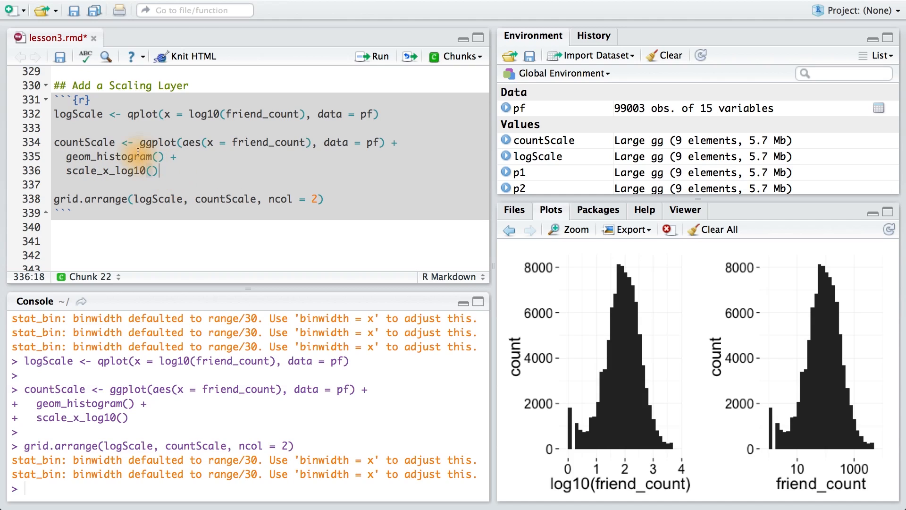
click(400, 143)
text(qplot(x = friend_count,)
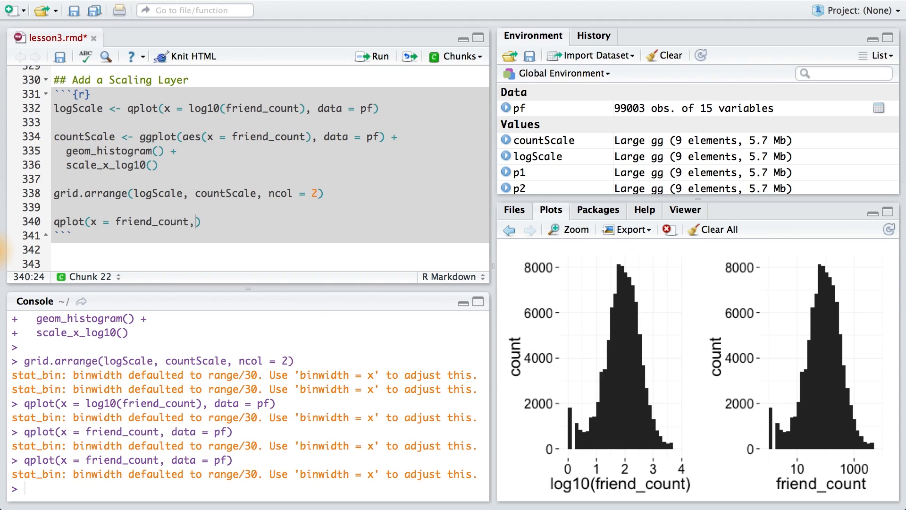
- Complete the new line as qplot(x = friend_count, data = pf) +
text(data =)
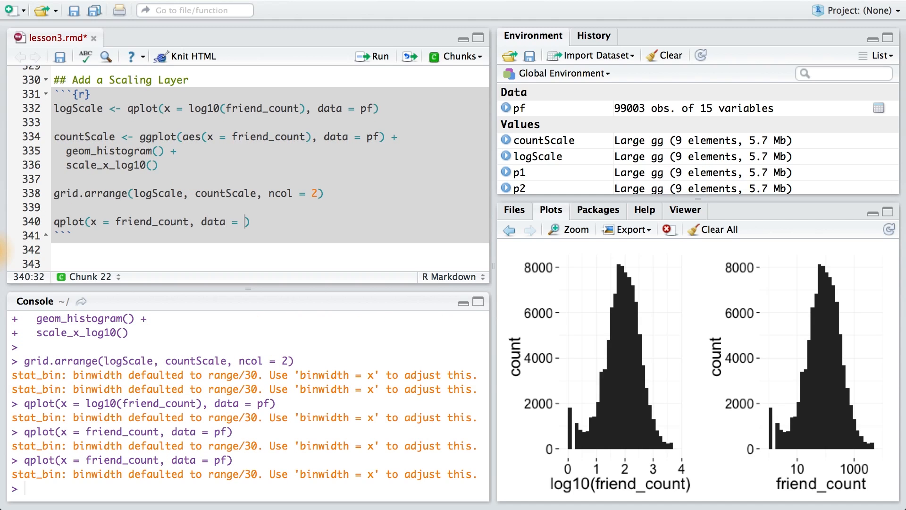
text(pf)
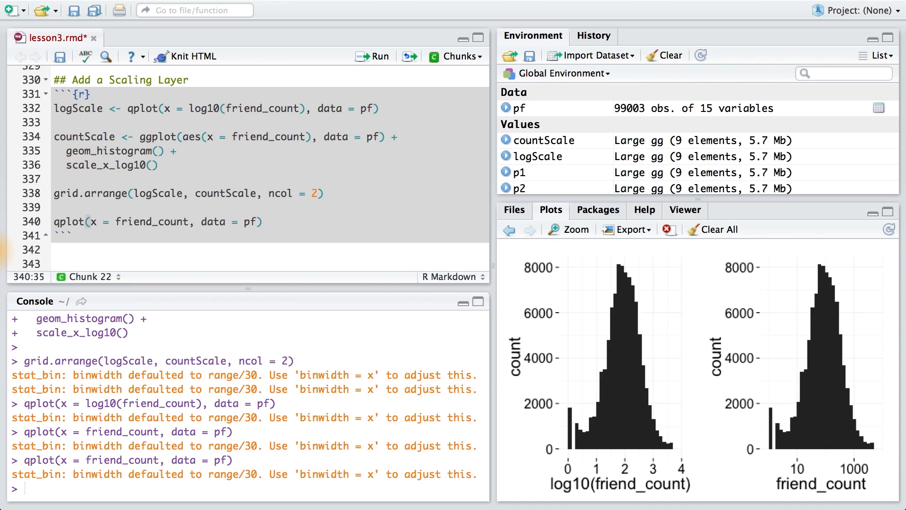
text(+)
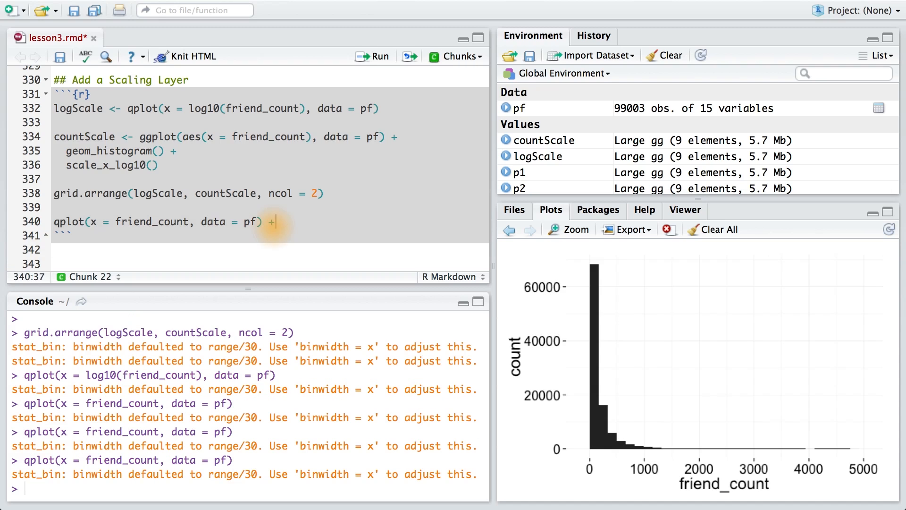